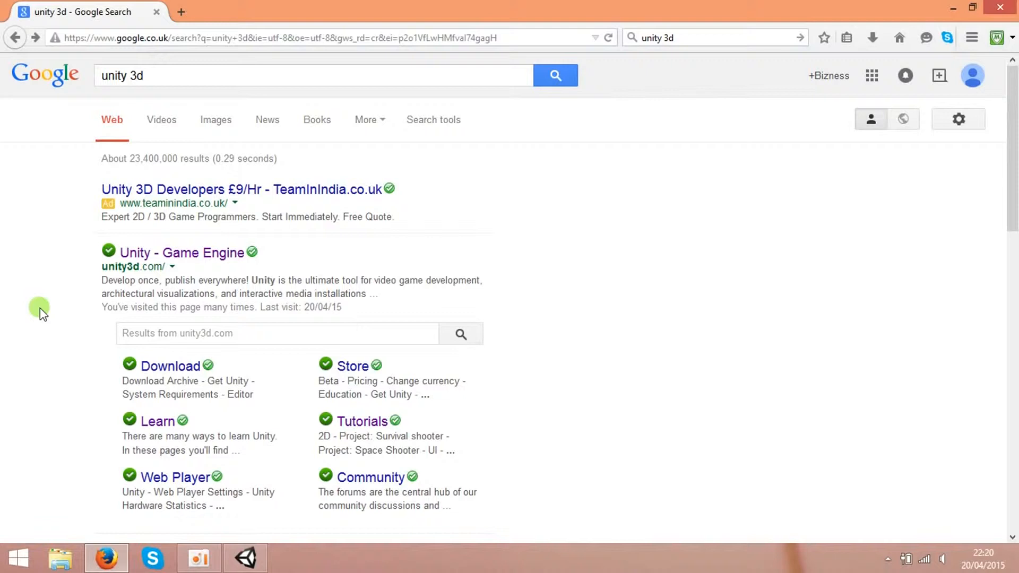
{"action": "mouse_move", "coordinate": [64, 307]}
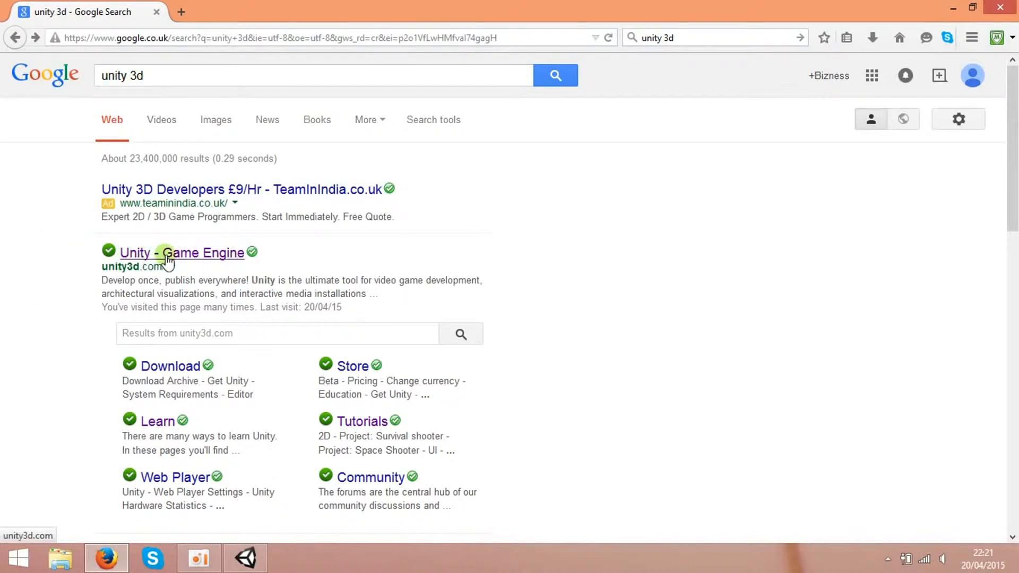
- Open the 'Unity - Game Engine' result leading to unity3d.com
{"action": "left_click", "coordinate": [182, 253]}
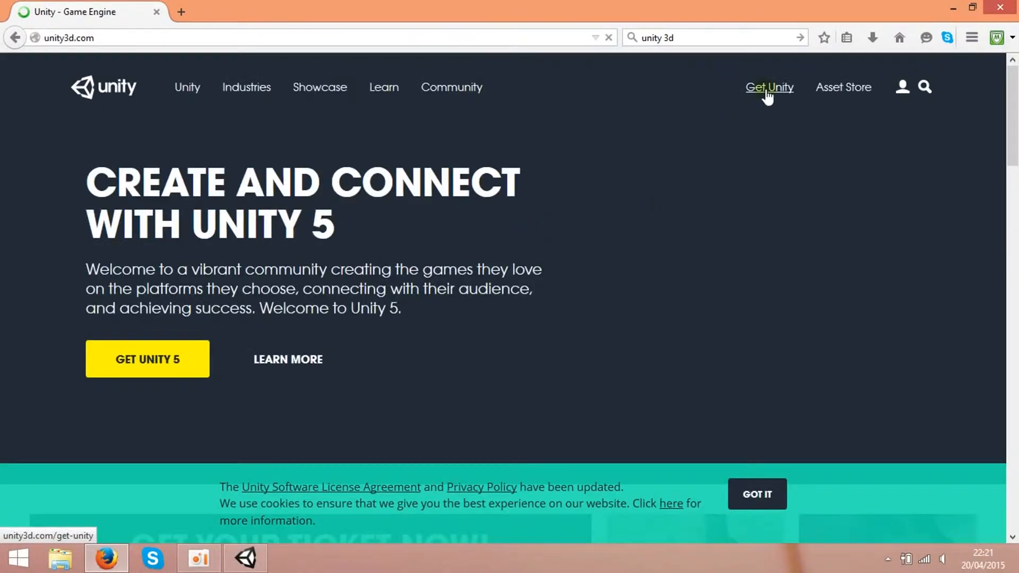
- Go to Get Unity and scroll the Personal vs Professional comparison table
{"action": "left_click", "coordinate": [769, 87]}
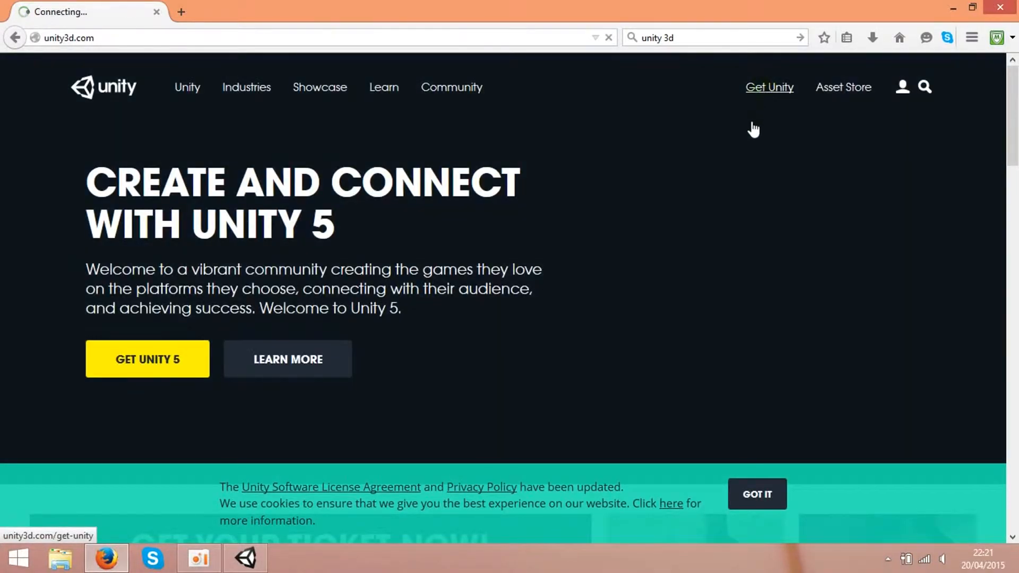
{"action": "left_click", "coordinate": [770, 87]}
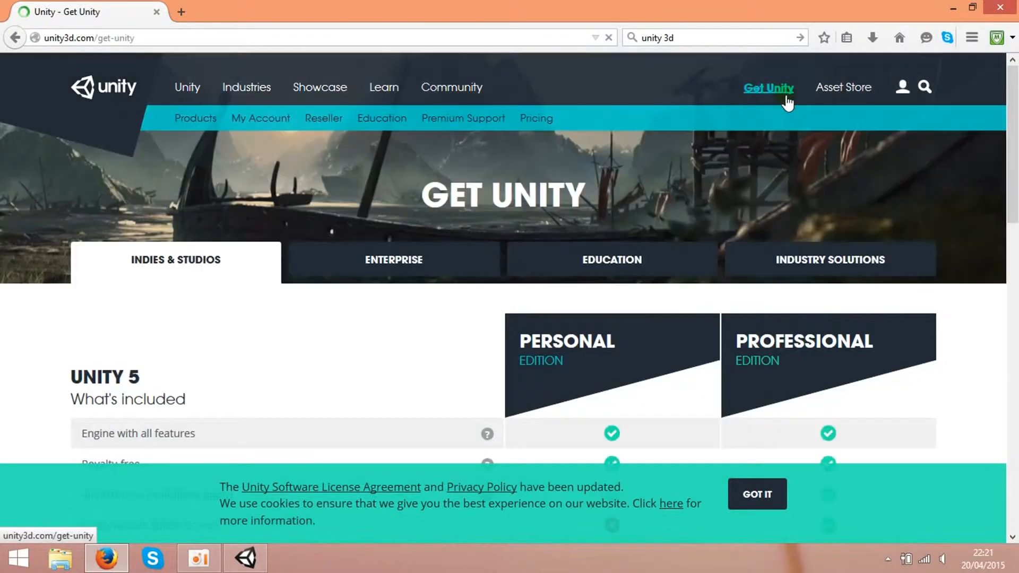
{"action": "scroll", "scroll_direction": "down", "scroll_amount": 3}
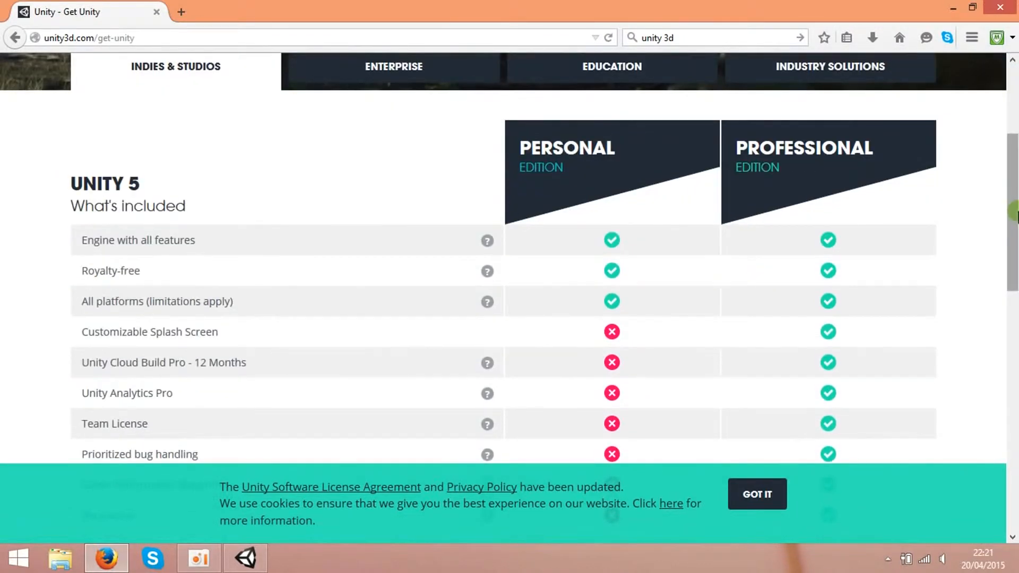
{"action": "scroll", "scroll_direction": "down", "scroll_amount": 3}
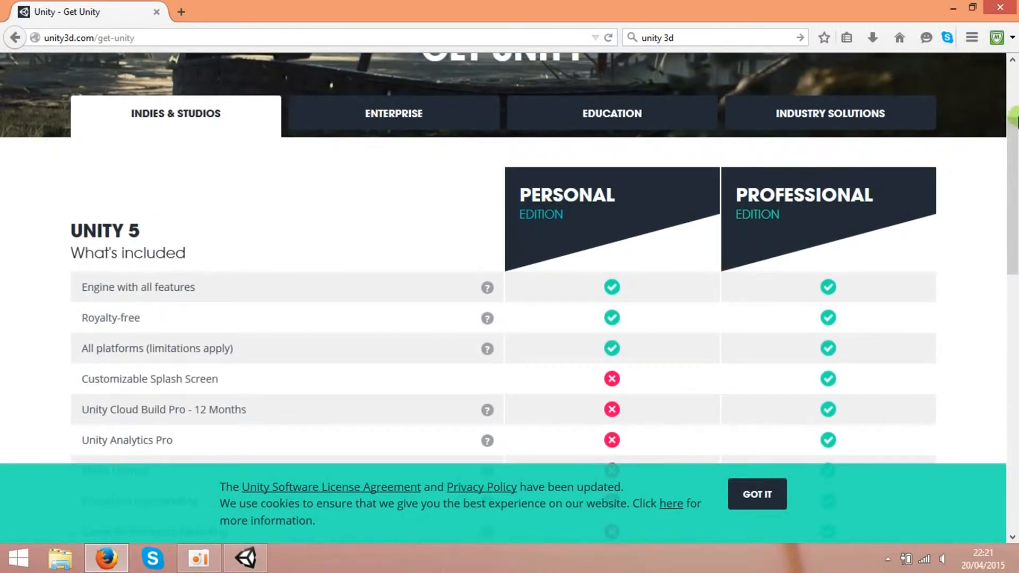
{"action": "scroll", "scroll_direction": "down", "scroll_amount": 3}
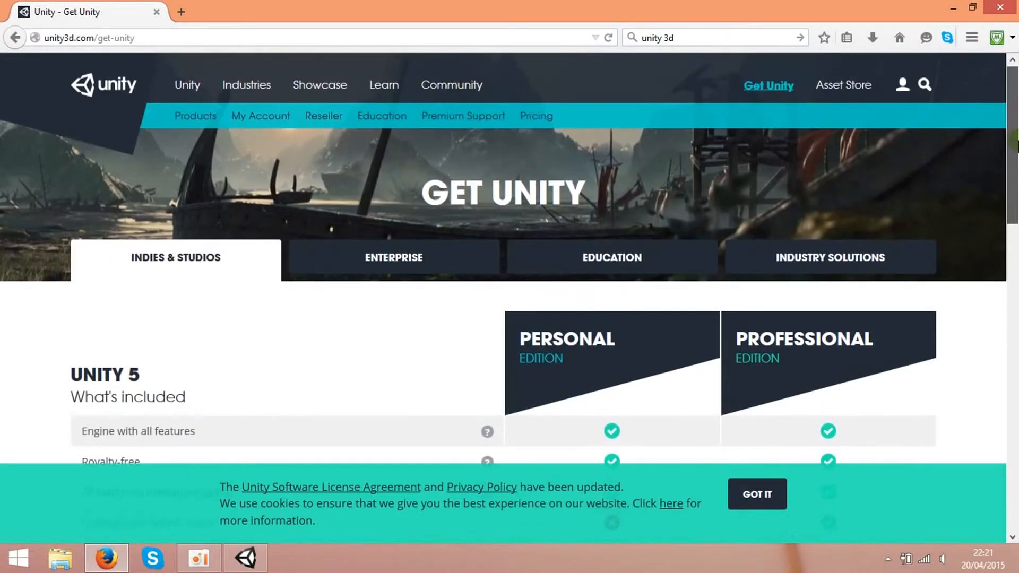
{"action": "mouse_move", "coordinate": [603, 201]}
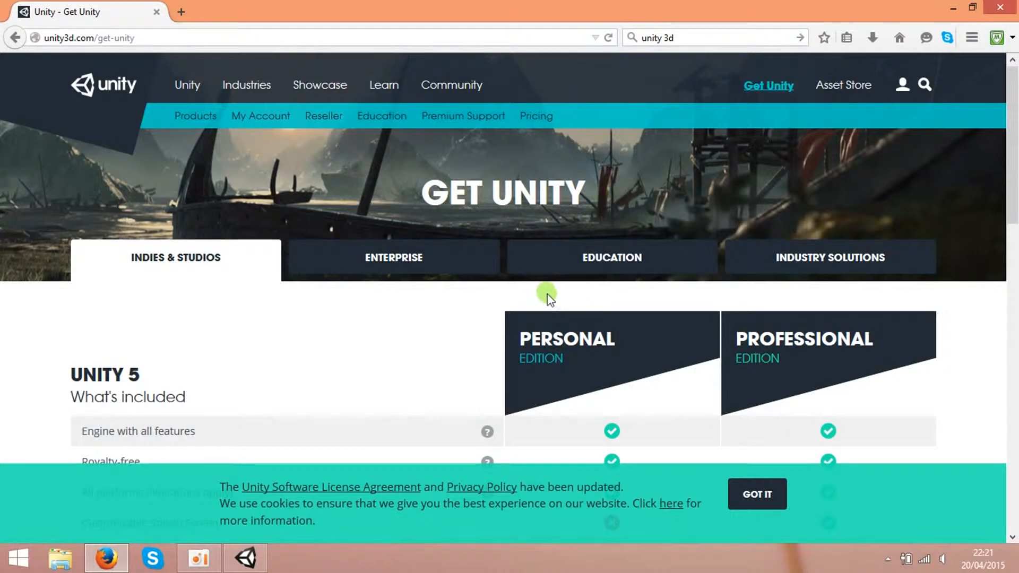
{"action": "mouse_move", "coordinate": [601, 198]}
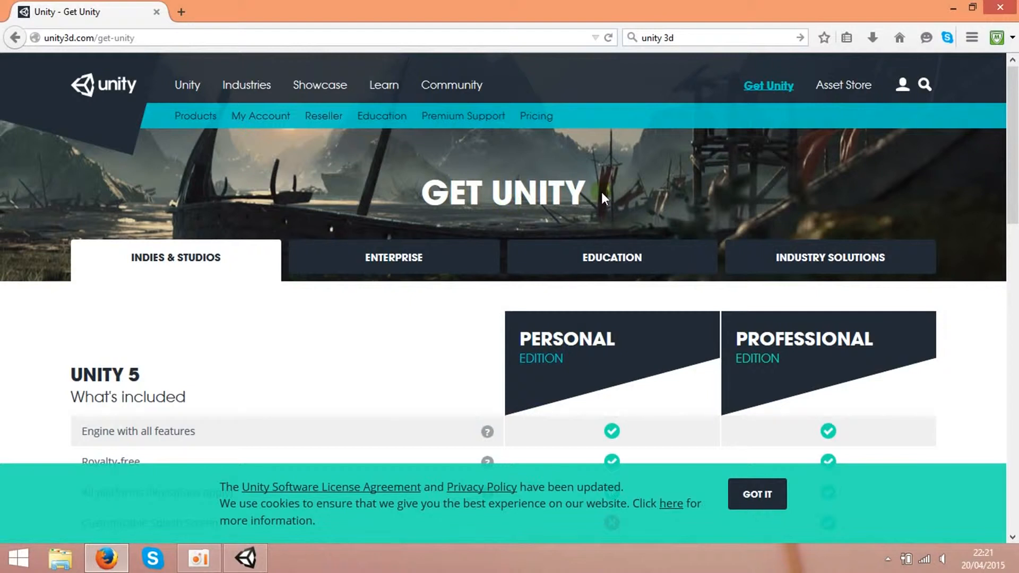
{"action": "mouse_move", "coordinate": [384, 85]}
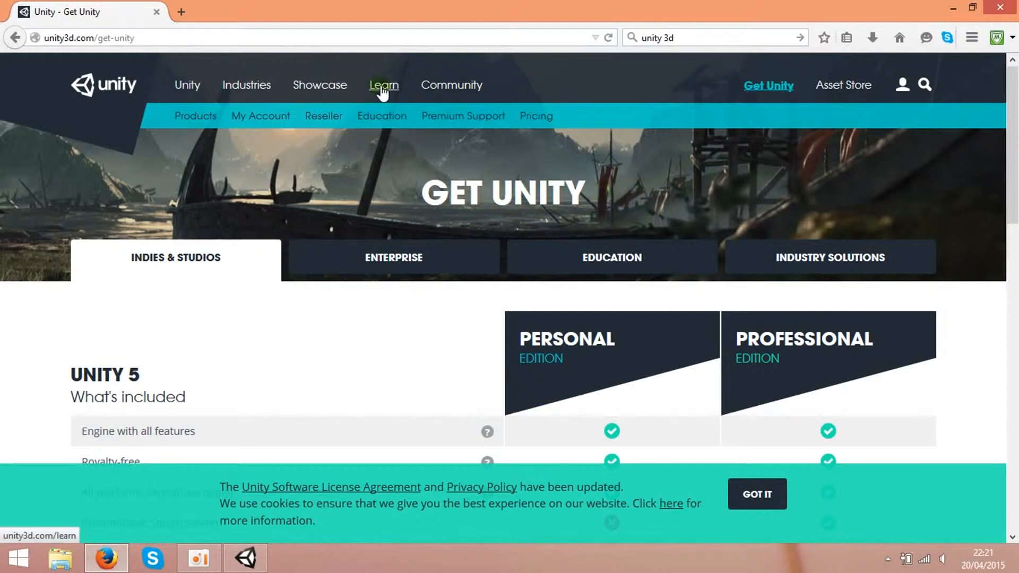
- Go to the Learn section and scroll down its page
{"action": "left_click", "coordinate": [384, 85]}
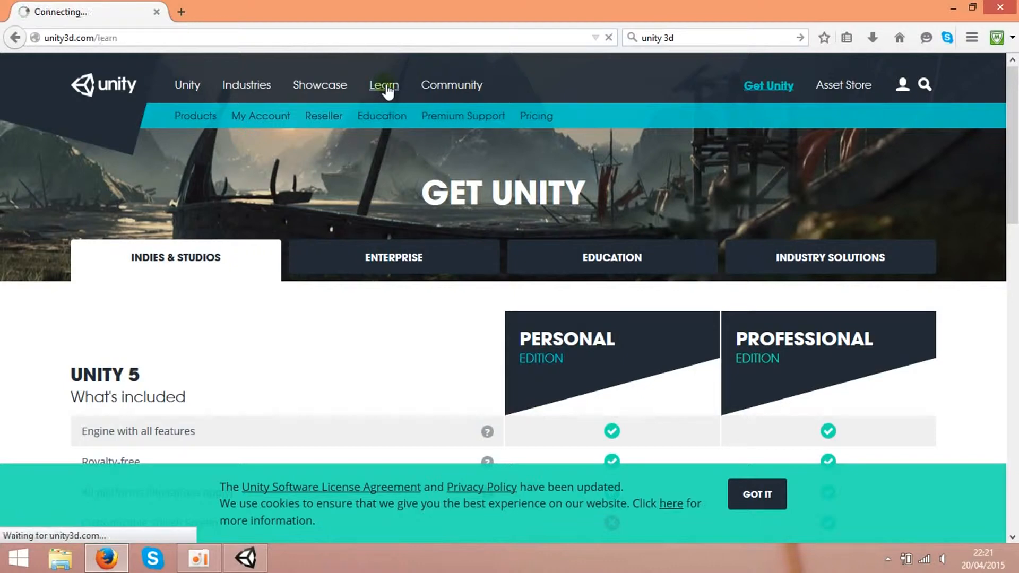
{"action": "left_click", "coordinate": [383, 85]}
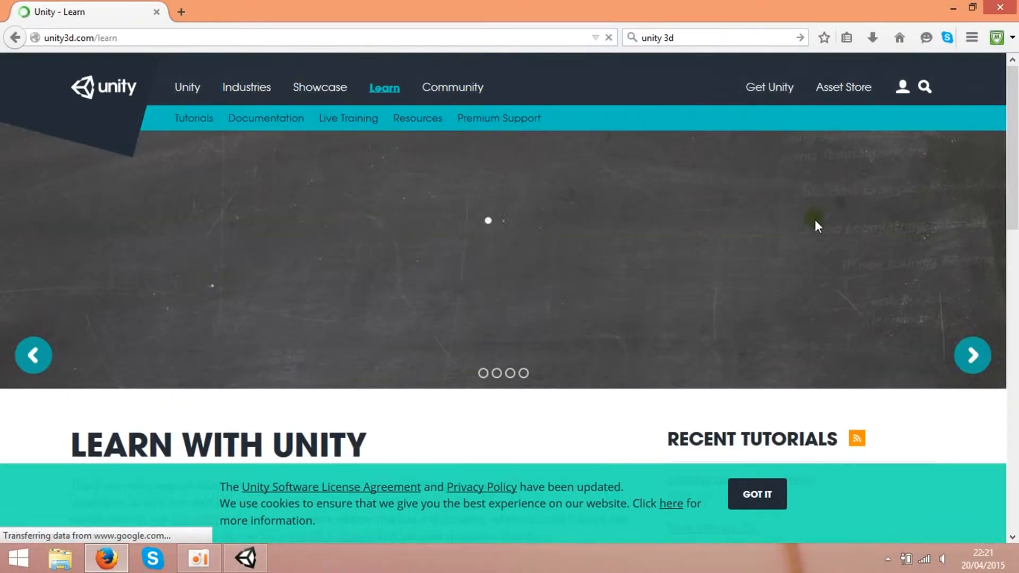
{"action": "scroll", "scroll_direction": "down", "scroll_amount": 3}
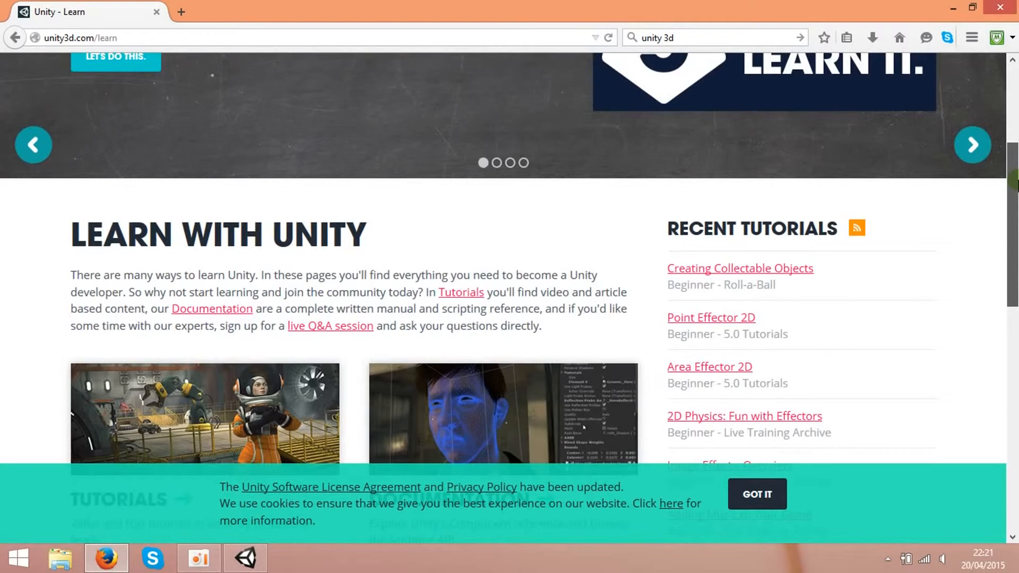
{"action": "scroll", "scroll_direction": "down", "scroll_amount": 3}
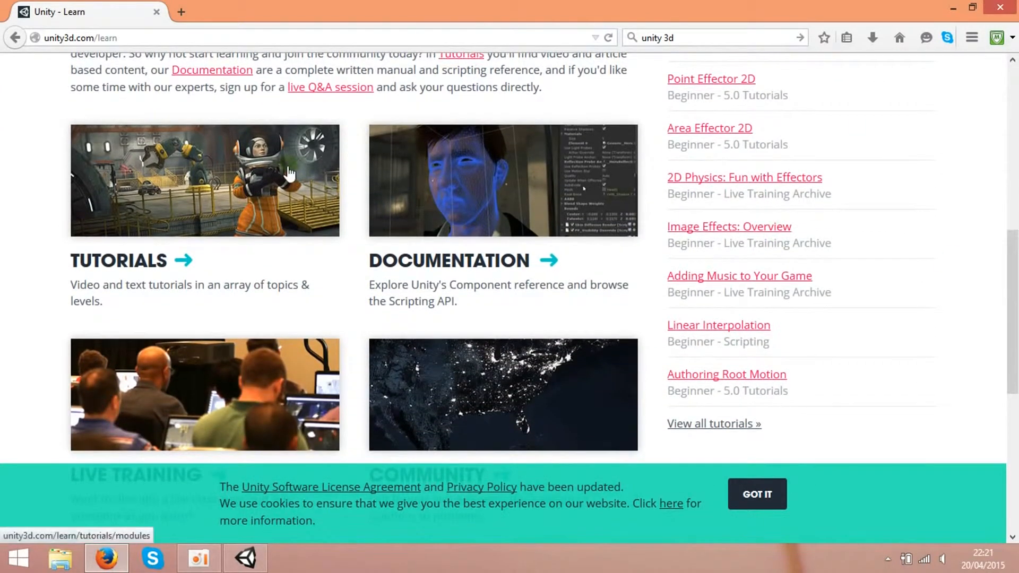
- Open Tutorials, browse Project: Stealth's chapter lessons, then return to the top
{"action": "left_click", "coordinate": [204, 180]}
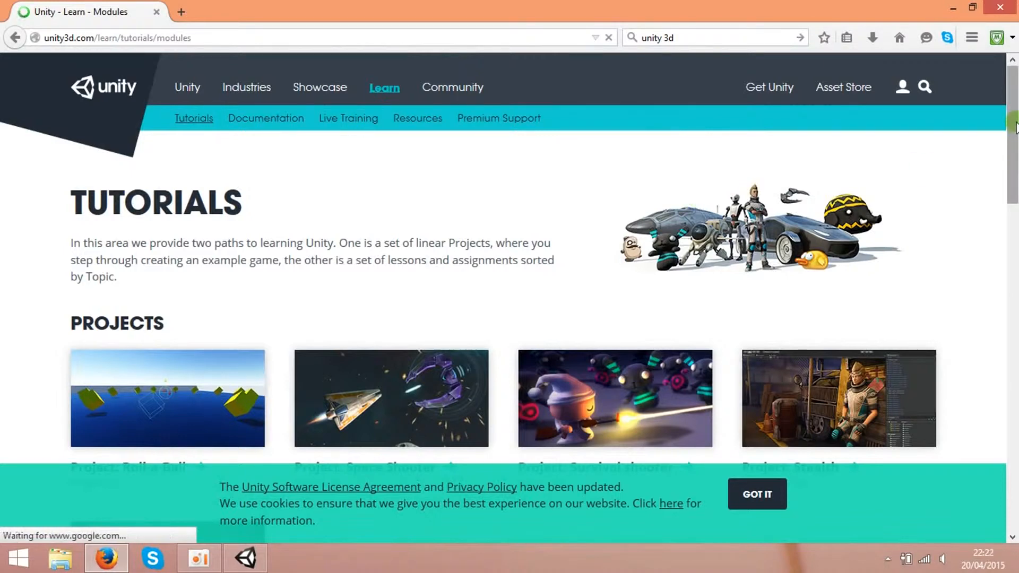
{"action": "scroll", "scroll_direction": "down", "scroll_amount": 3}
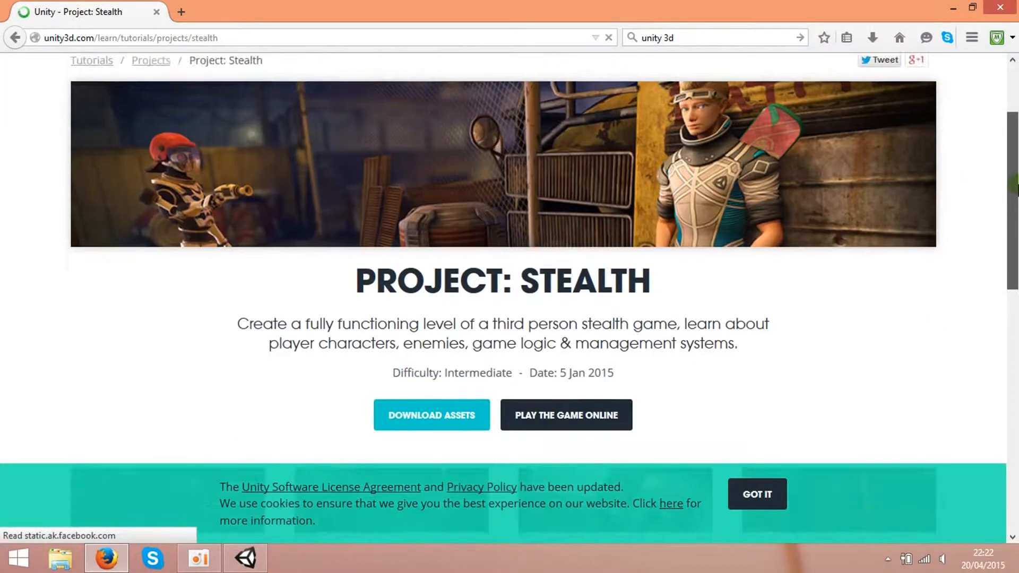
{"action": "scroll", "scroll_direction": "down", "scroll_amount": 3}
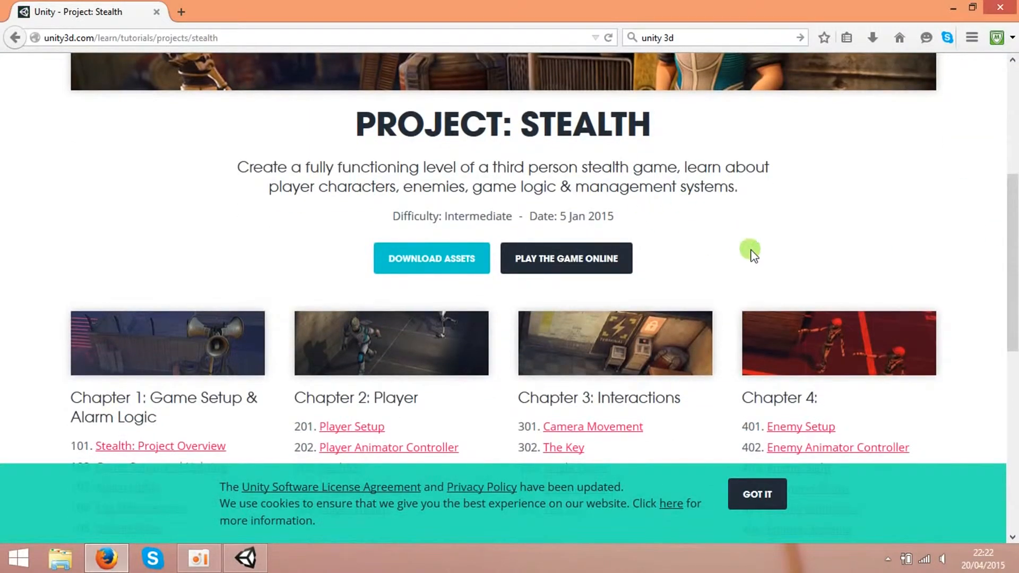
{"action": "scroll", "scroll_direction": "down", "scroll_amount": 3}
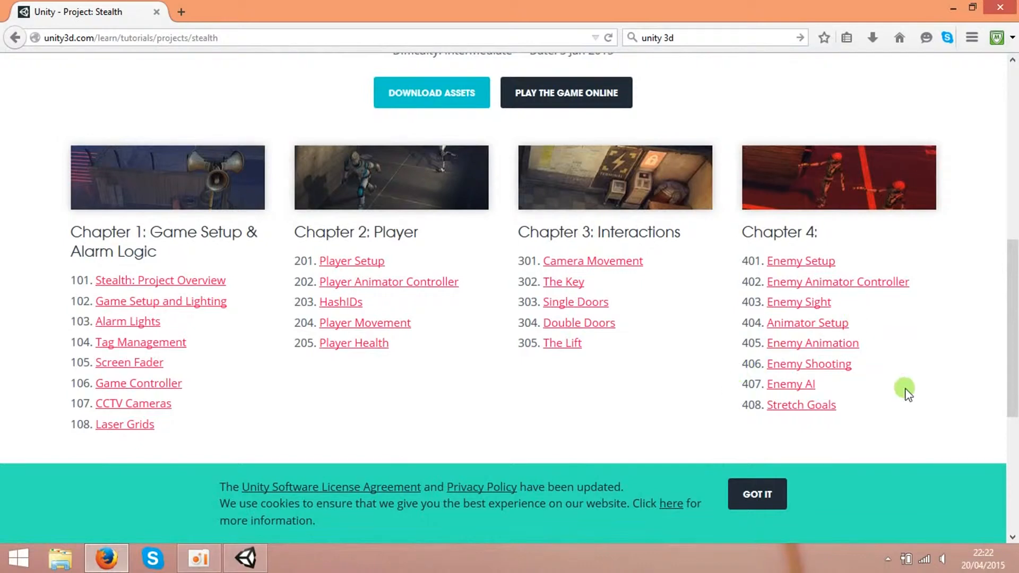
{"action": "scroll", "scroll_direction": "up", "scroll_amount": 3}
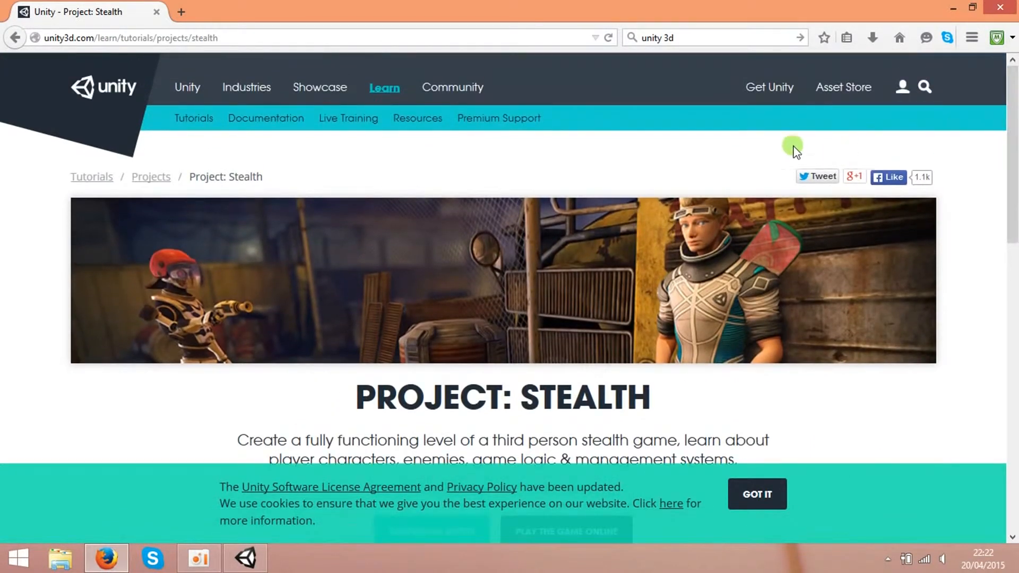
{"action": "mouse_move", "coordinate": [843, 95]}
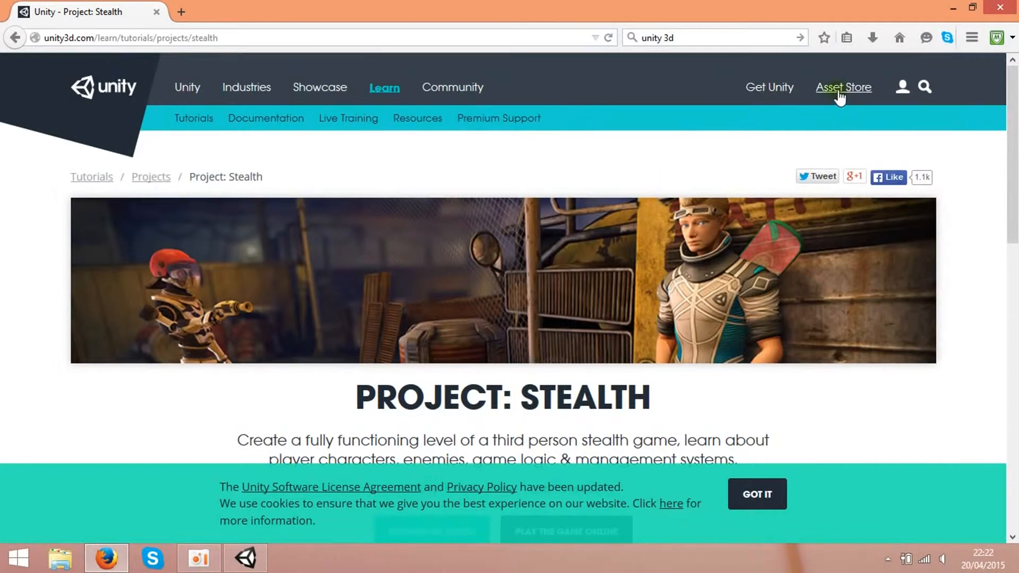
- Open the Asset Store home and scroll through Most Popular and Top Paid listings
{"action": "left_click", "coordinate": [843, 87]}
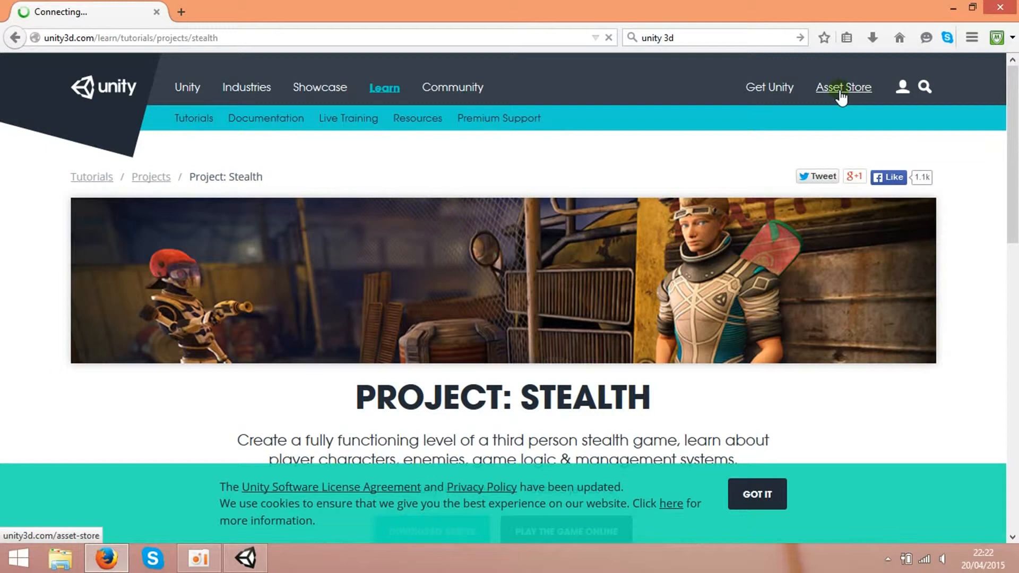
{"action": "left_click", "coordinate": [843, 87]}
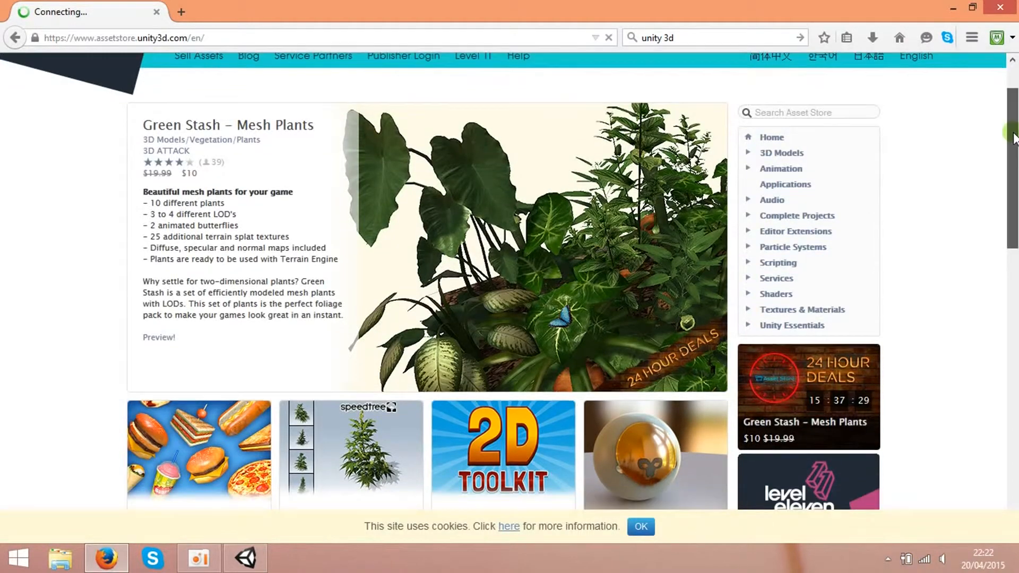
{"action": "scroll", "scroll_direction": "down", "scroll_amount": 3}
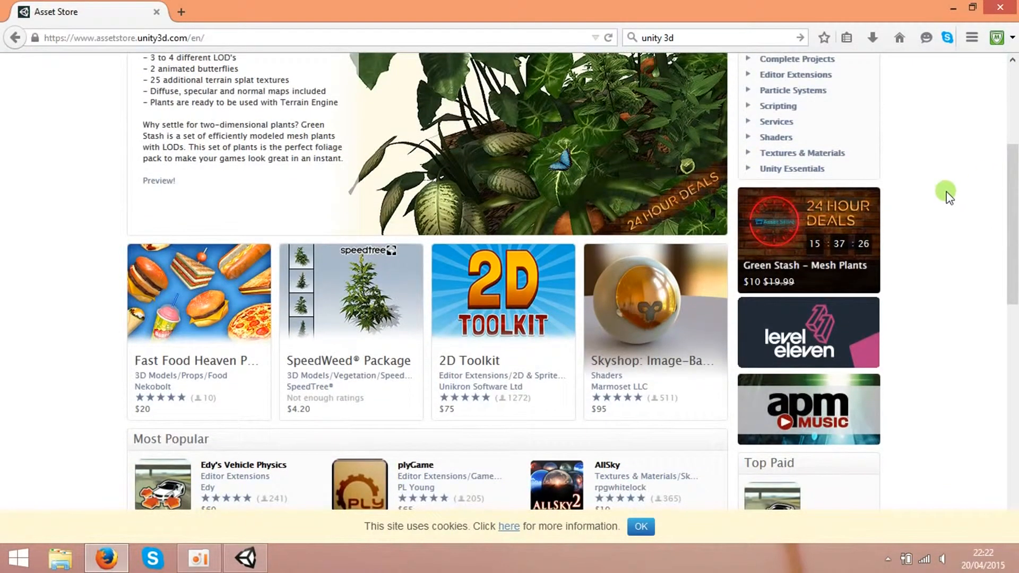
{"action": "scroll", "scroll_direction": "down", "scroll_amount": 3}
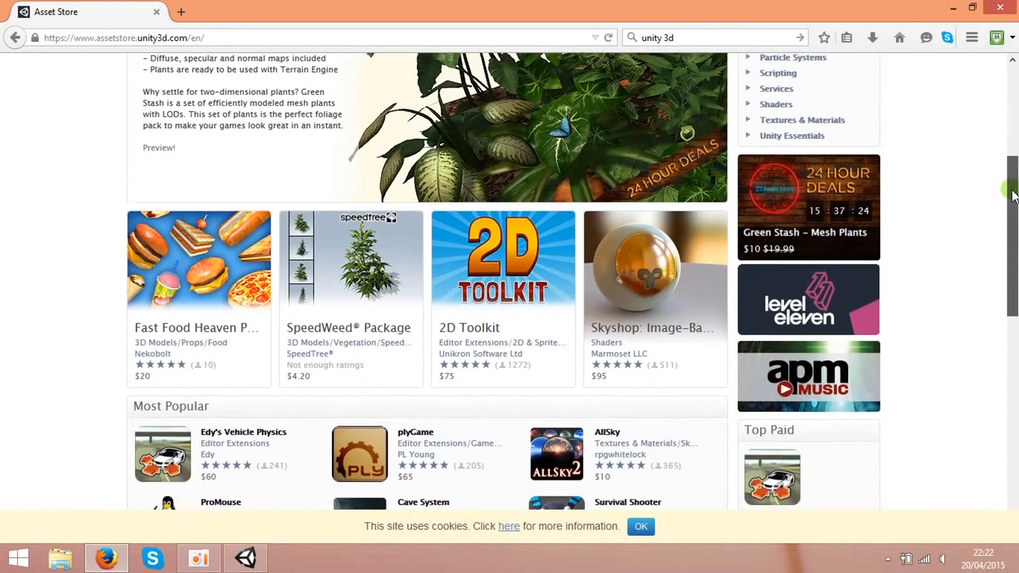
{"action": "scroll", "scroll_direction": "down", "scroll_amount": 3}
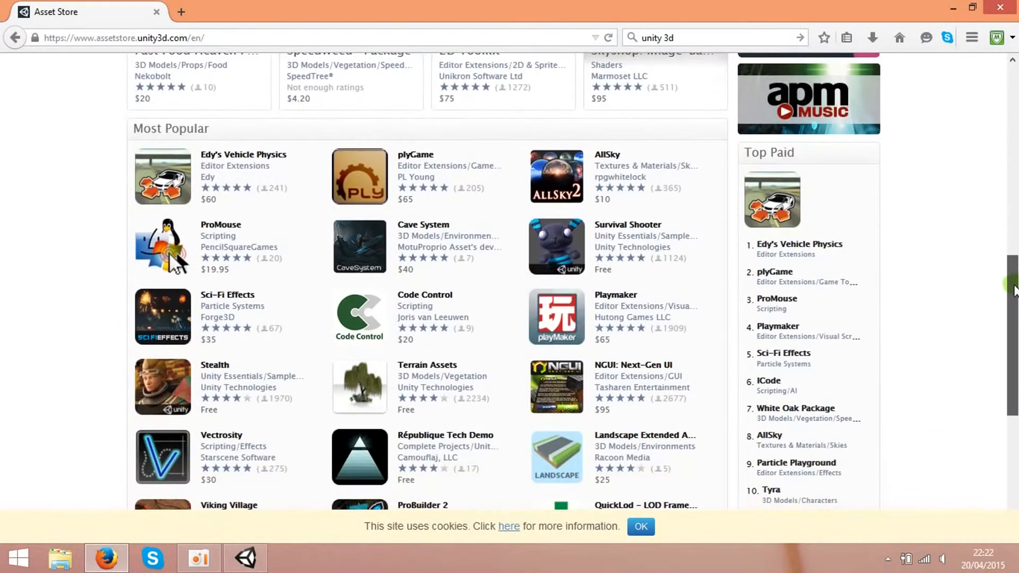
{"action": "scroll", "scroll_direction": "down", "scroll_amount": 3}
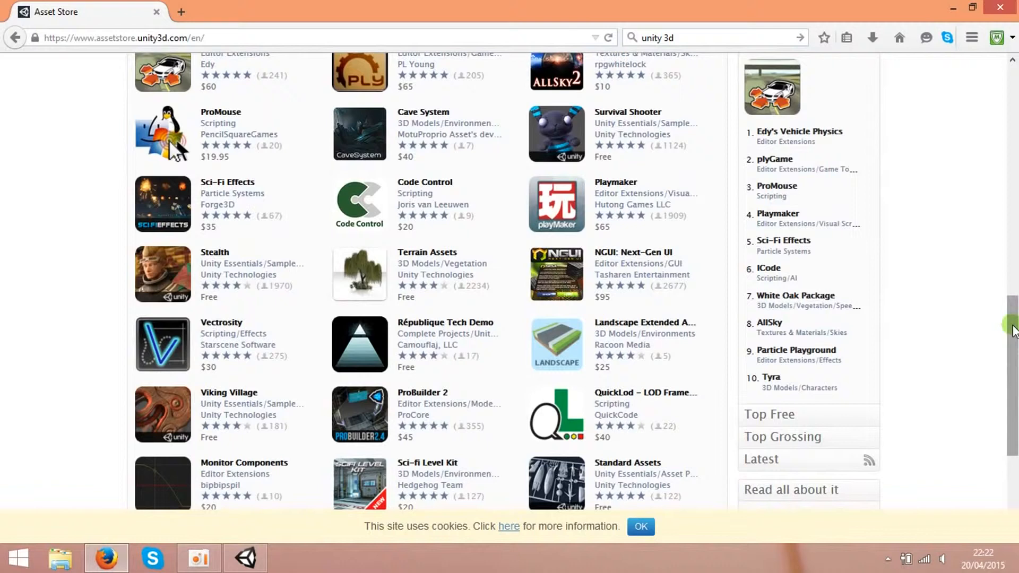
{"action": "scroll", "scroll_direction": "down", "scroll_amount": 3}
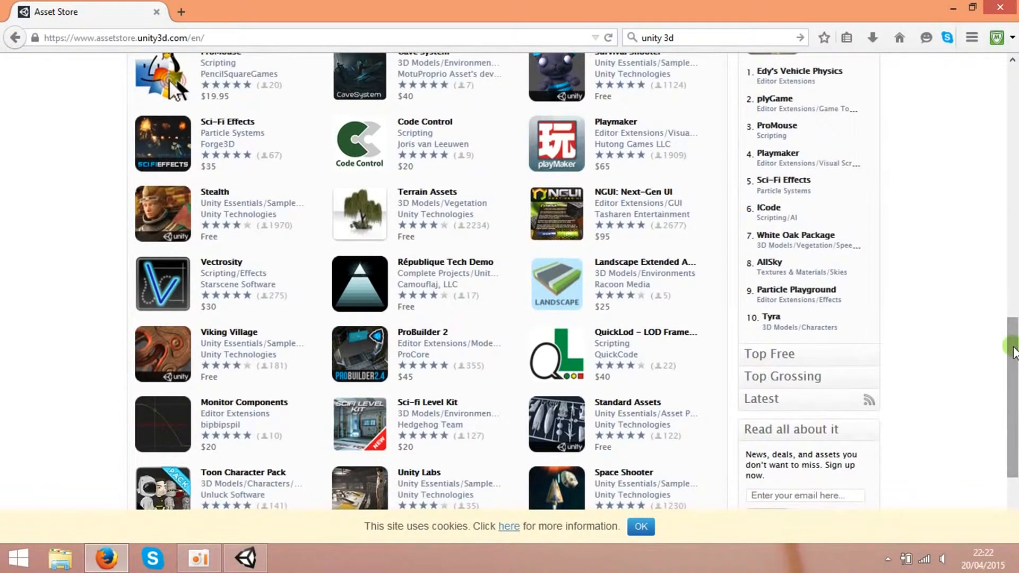
{"action": "mouse_move", "coordinate": [842, 316]}
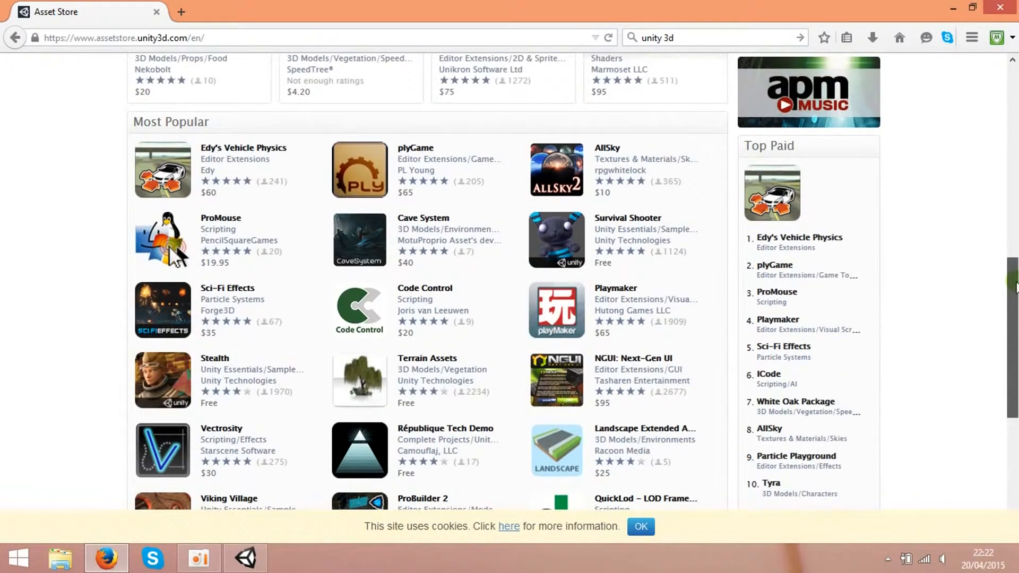
{"action": "scroll", "scroll_direction": "down", "scroll_amount": 3}
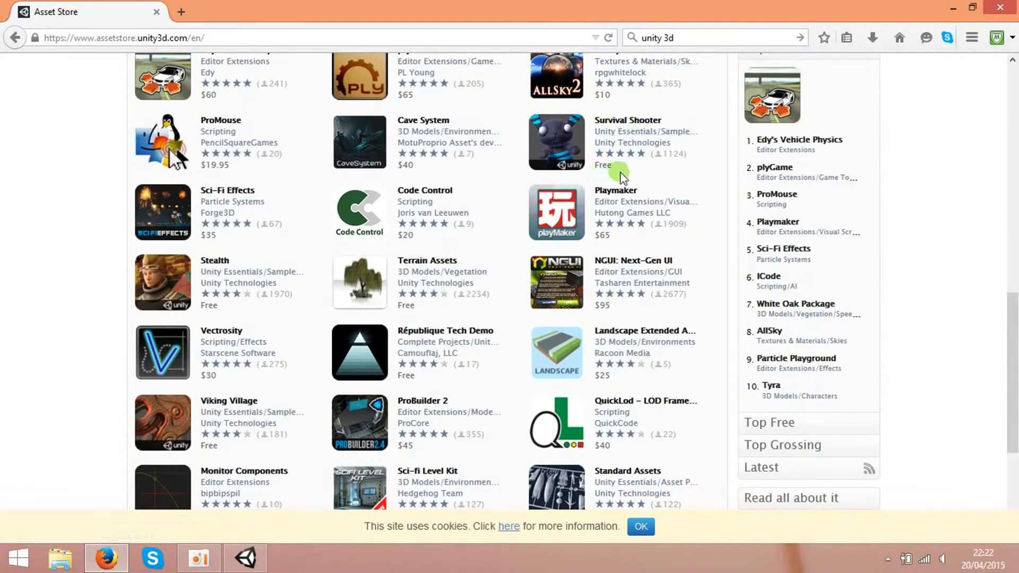
{"action": "mouse_move", "coordinate": [319, 315]}
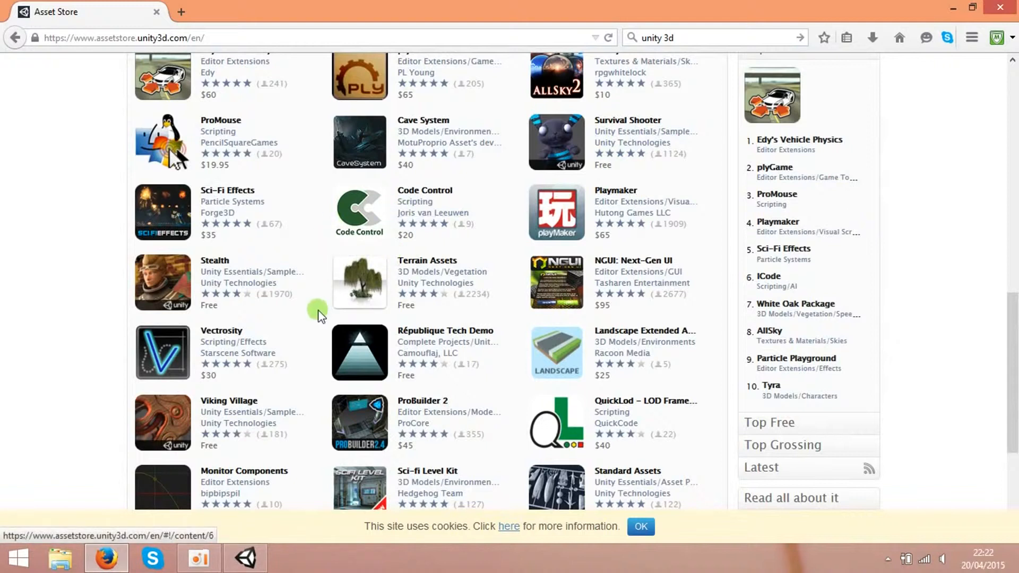
{"action": "mouse_move", "coordinate": [370, 309]}
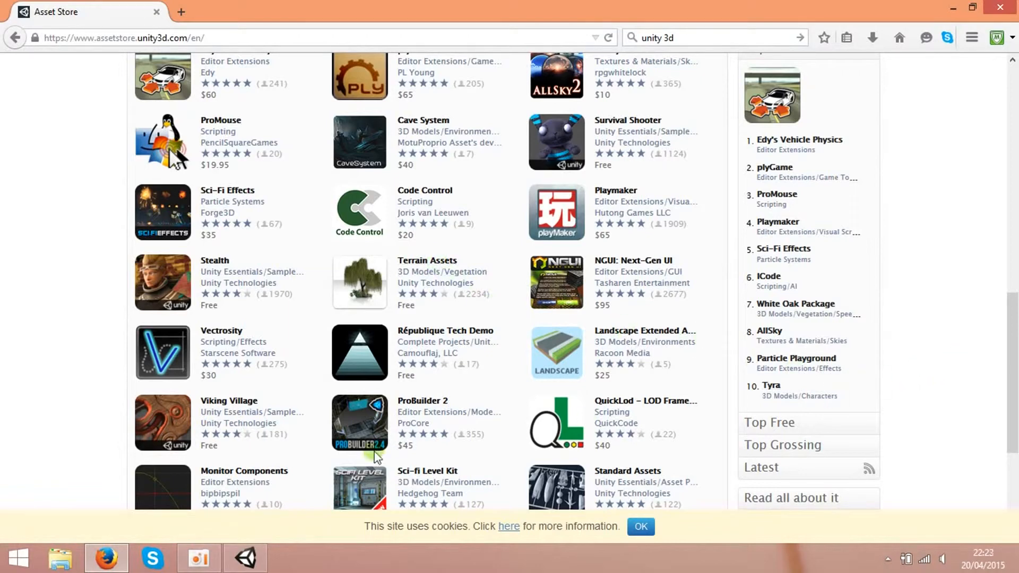
{"action": "mouse_move", "coordinate": [228, 400]}
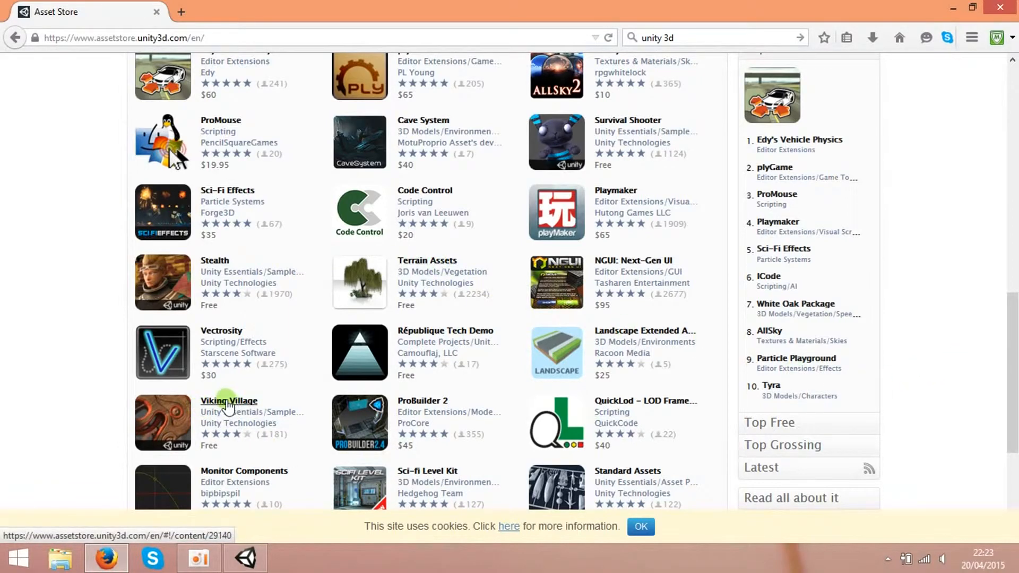
- Open Viking Village, enlarge a gallery screenshot, and scroll to Package Contents
{"action": "left_click", "coordinate": [229, 402]}
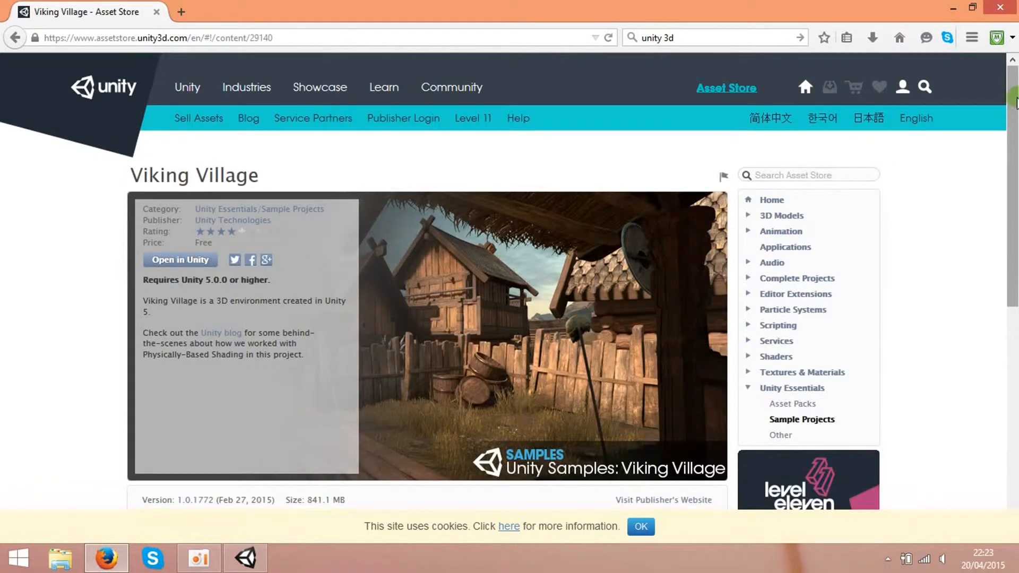
{"action": "scroll", "scroll_direction": "down", "scroll_amount": 3}
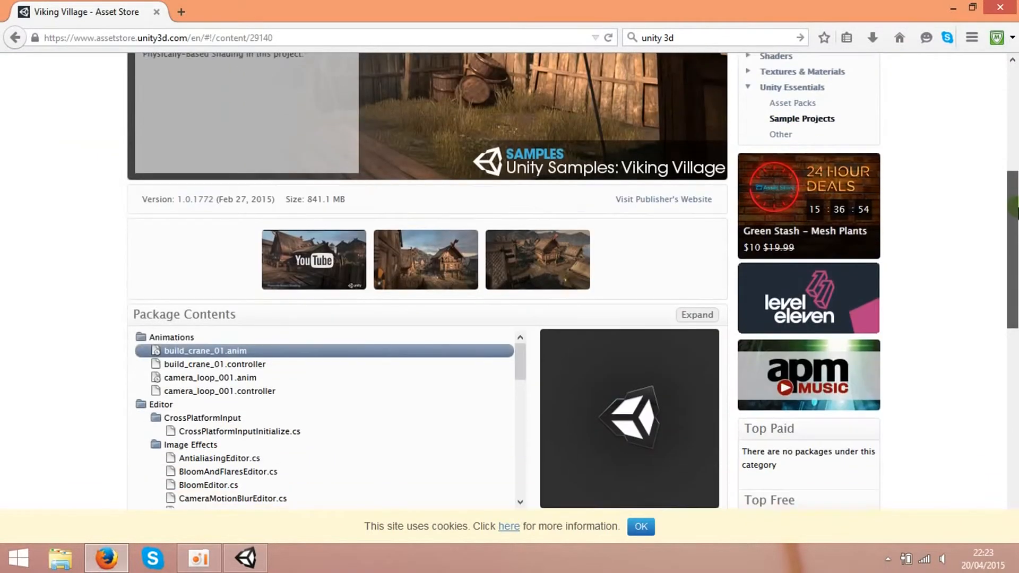
{"action": "left_click", "coordinate": [538, 259]}
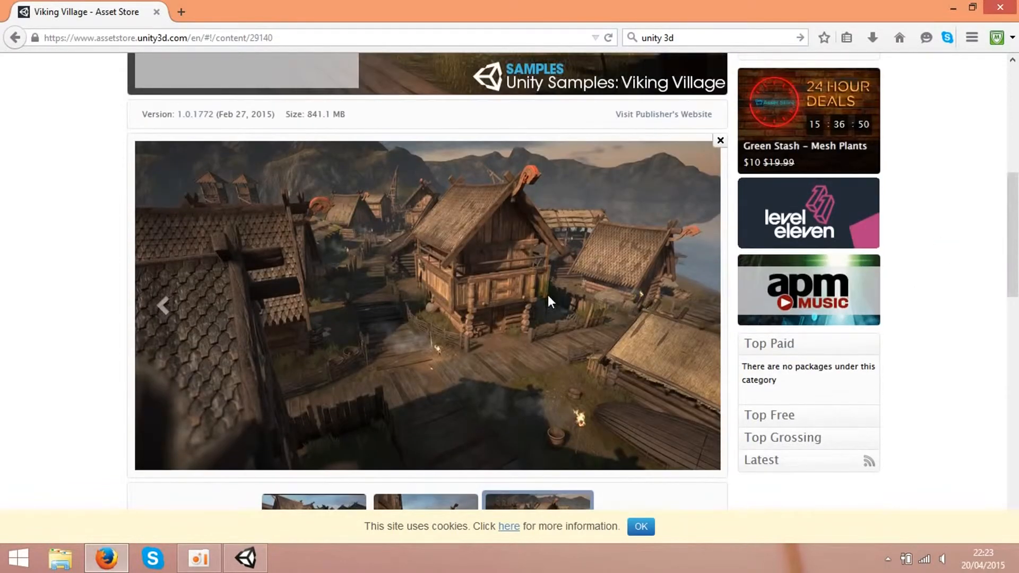
{"action": "scroll", "scroll_direction": "down", "scroll_amount": 3}
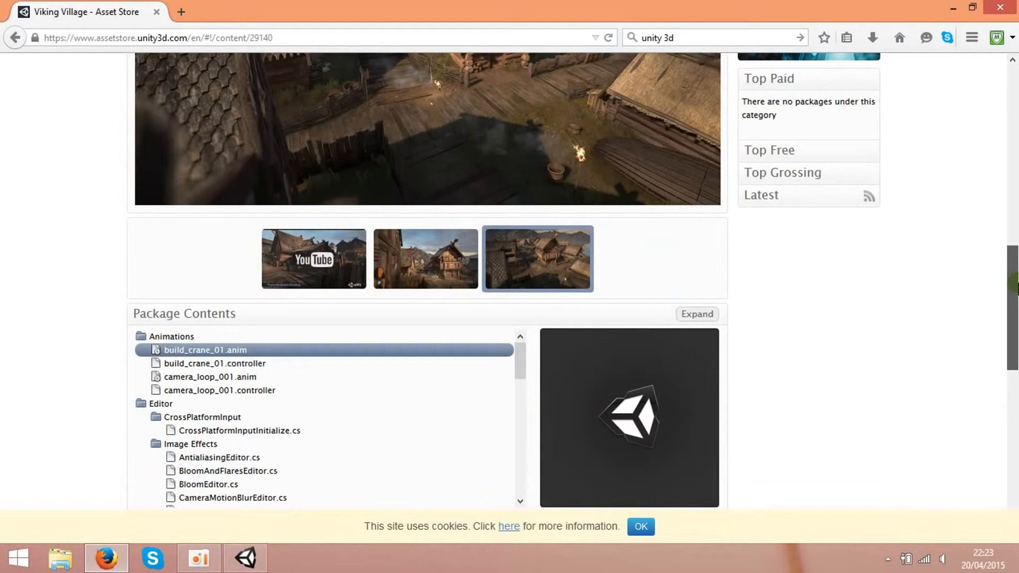
{"action": "left_click", "coordinate": [536, 257]}
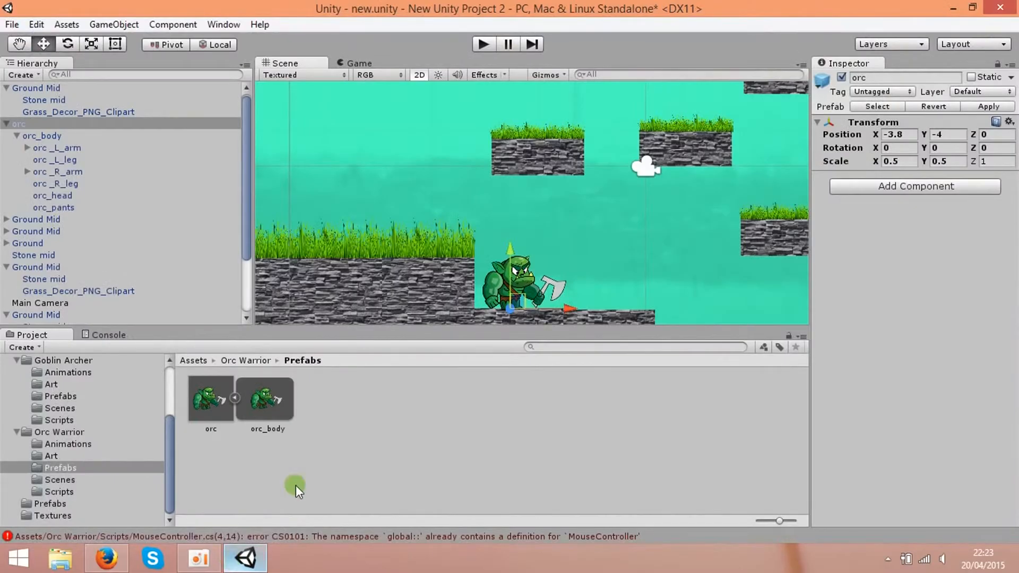
{"action": "mouse_move", "coordinate": [361, 41]}
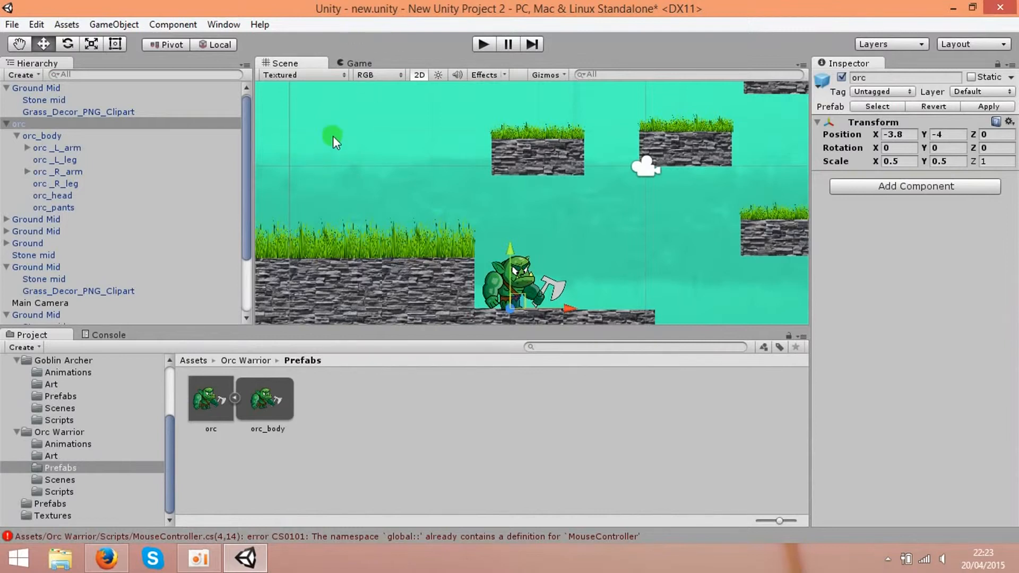
{"action": "mouse_move", "coordinate": [607, 241]}
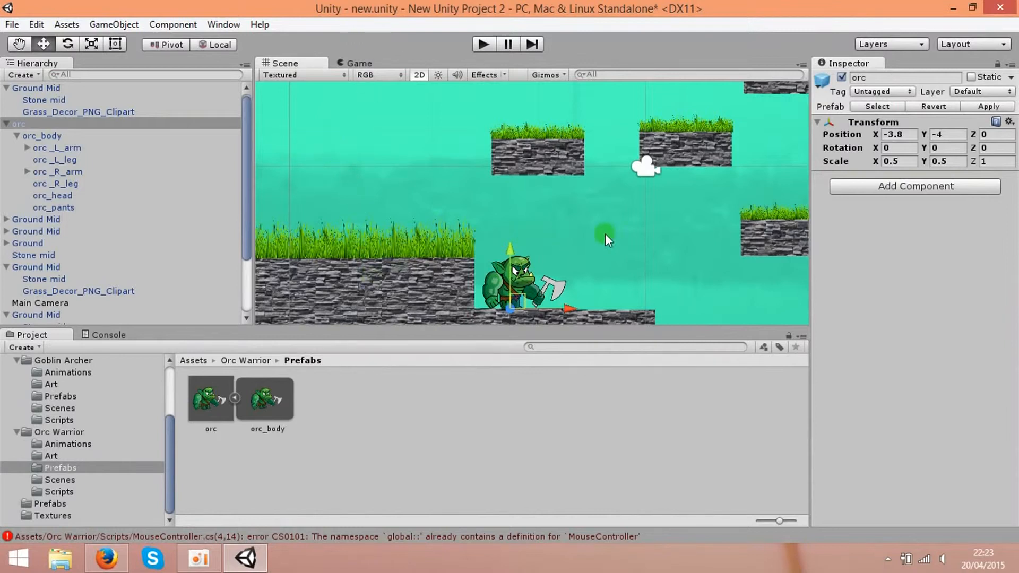
{"action": "mouse_move", "coordinate": [670, 272]}
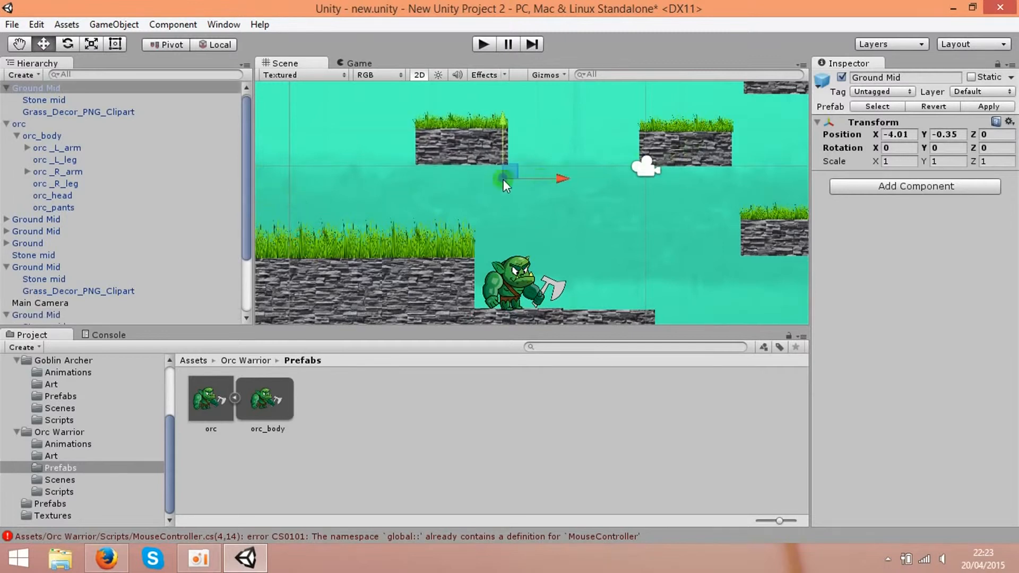
- Drag a grassy Ground Mid platform lower and left in the Scene view
{"action": "left_click_drag", "start_coordinate": [507, 172], "coordinate": [416, 234]}
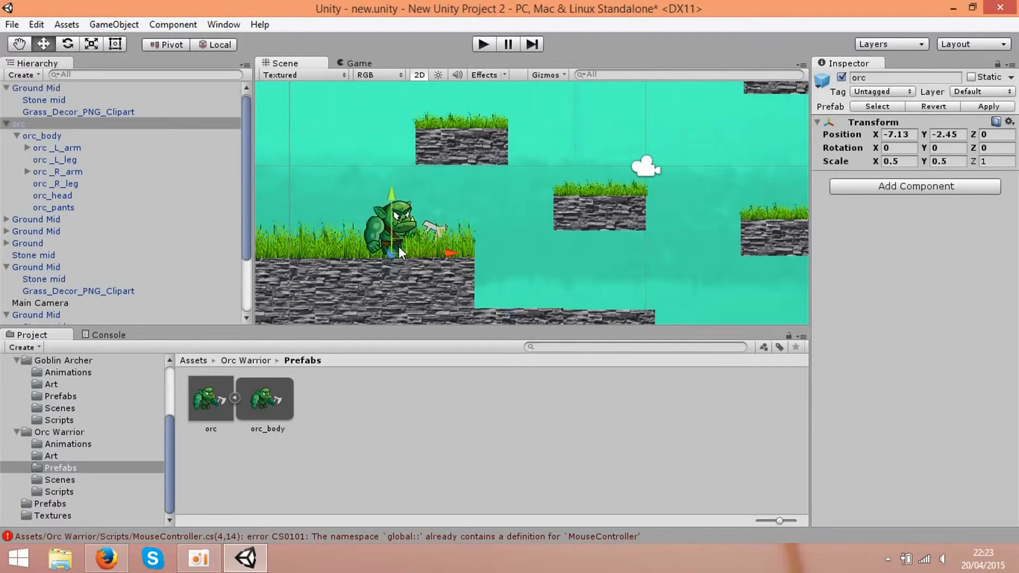
{"action": "mouse_move", "coordinate": [672, 287]}
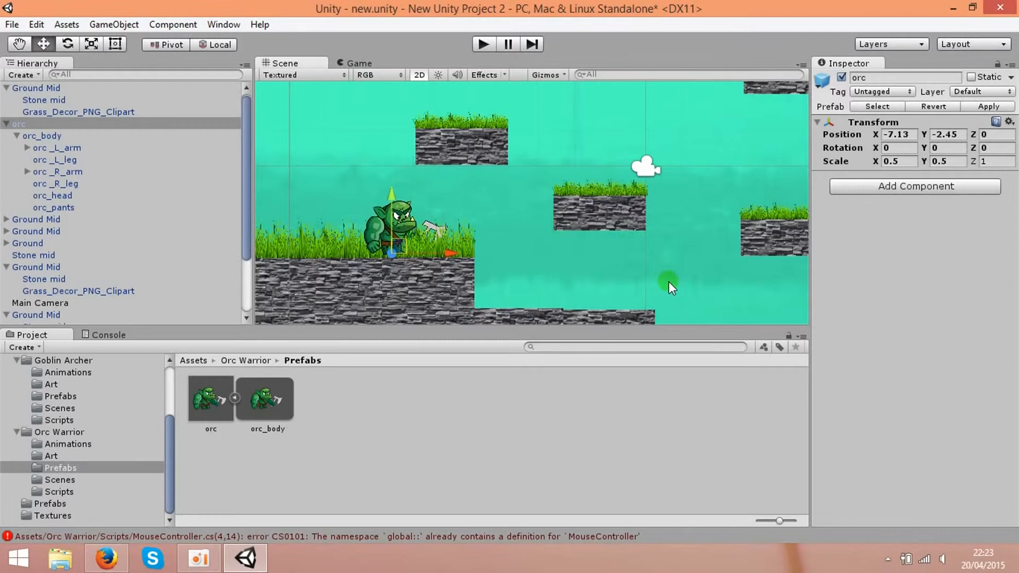